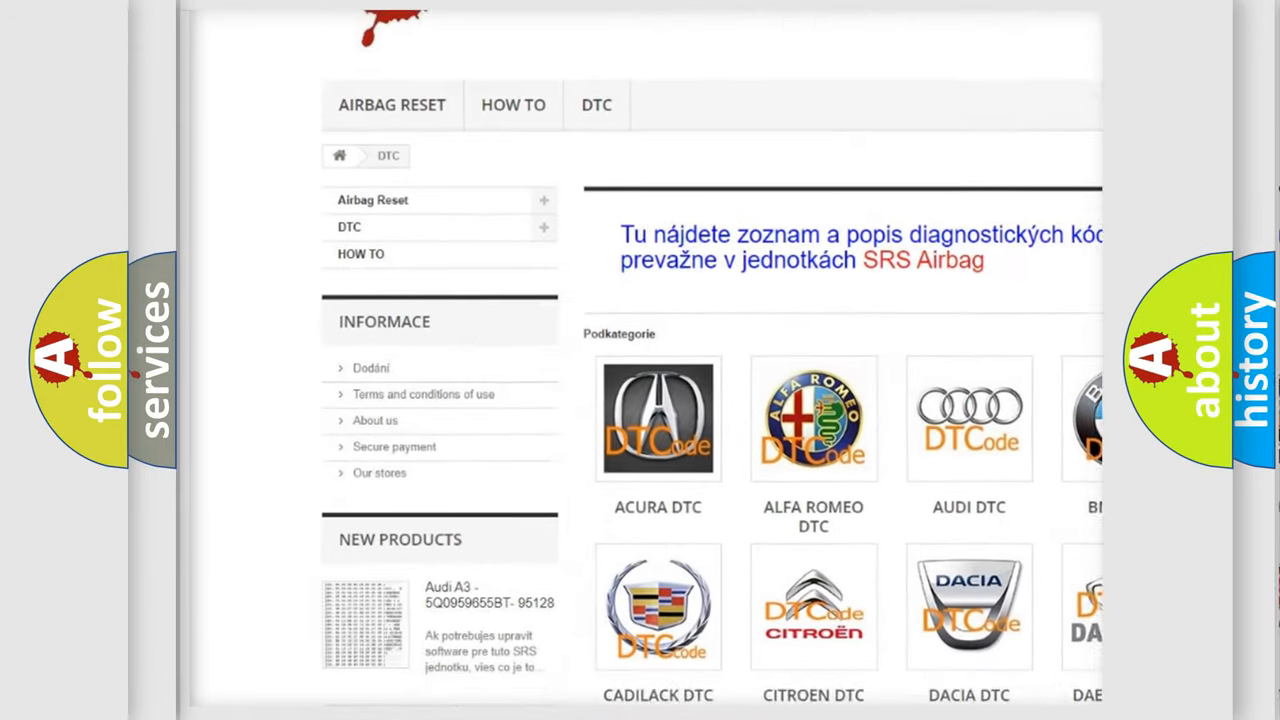
scroll(down, 3)
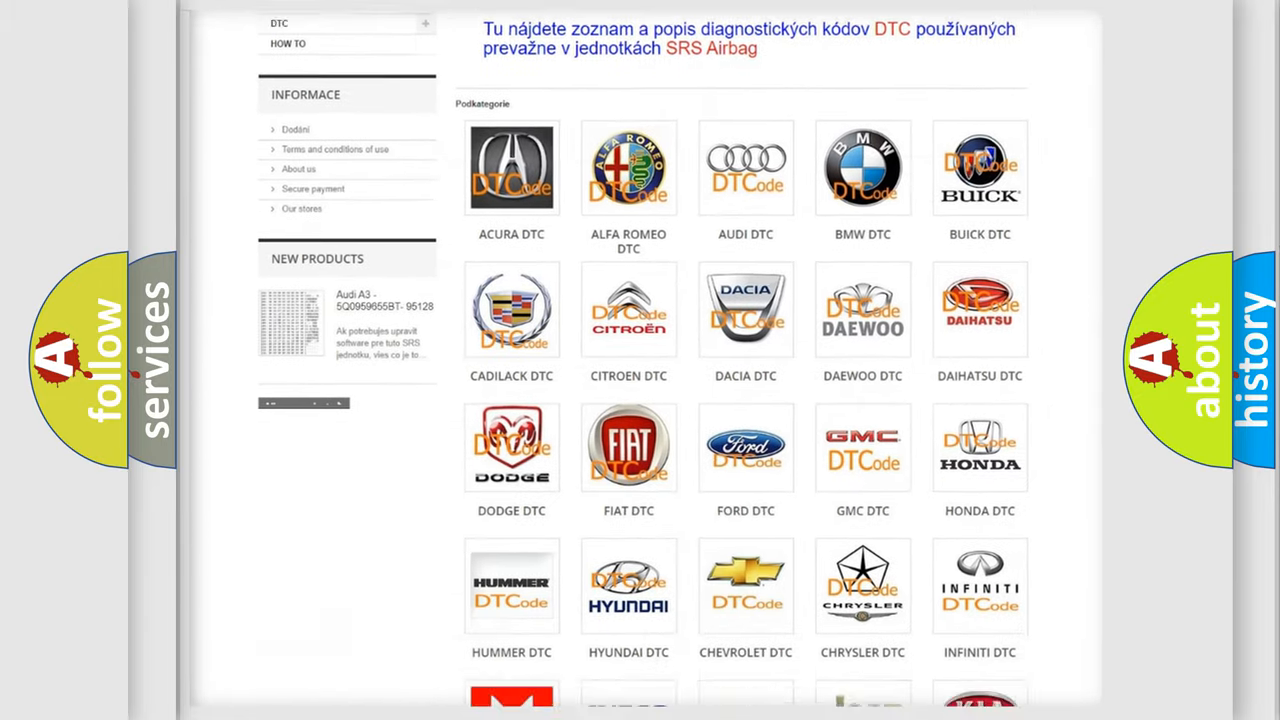
scroll(down, 3)
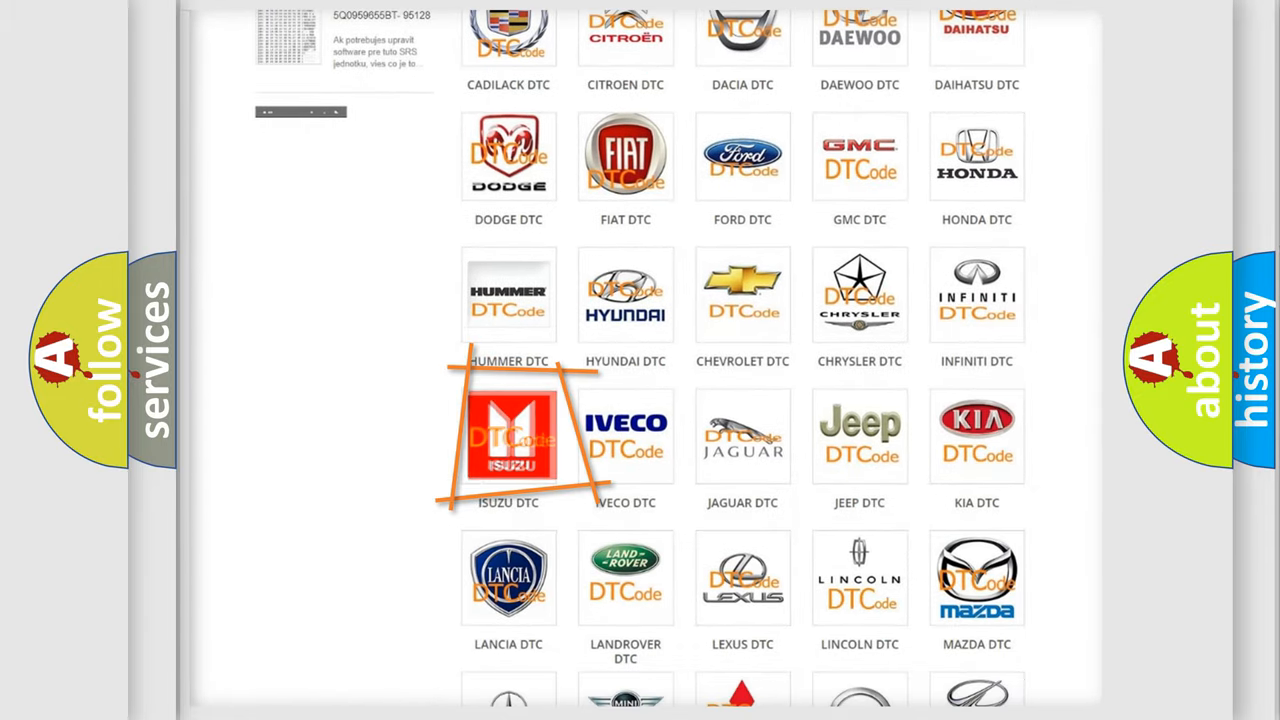